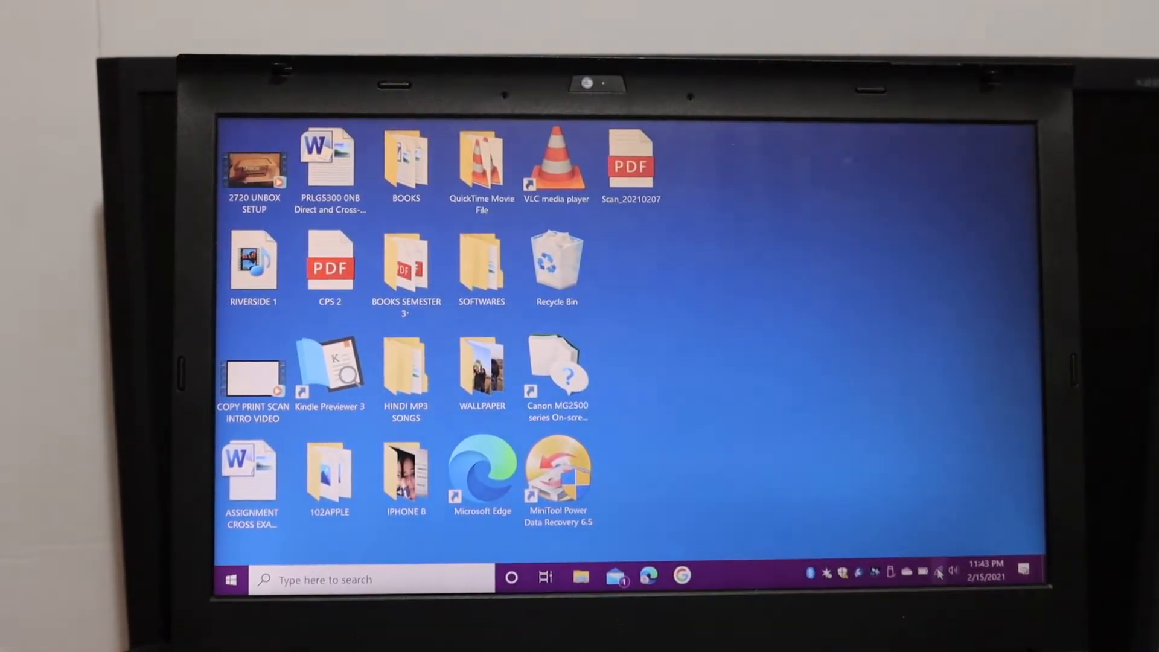
Join the printer's DIRECT-hdMFC-J497DW_BRF458 Wi-Fi Direct network and submit its security key.
{"action": "left_click", "coordinate": [941, 572]}
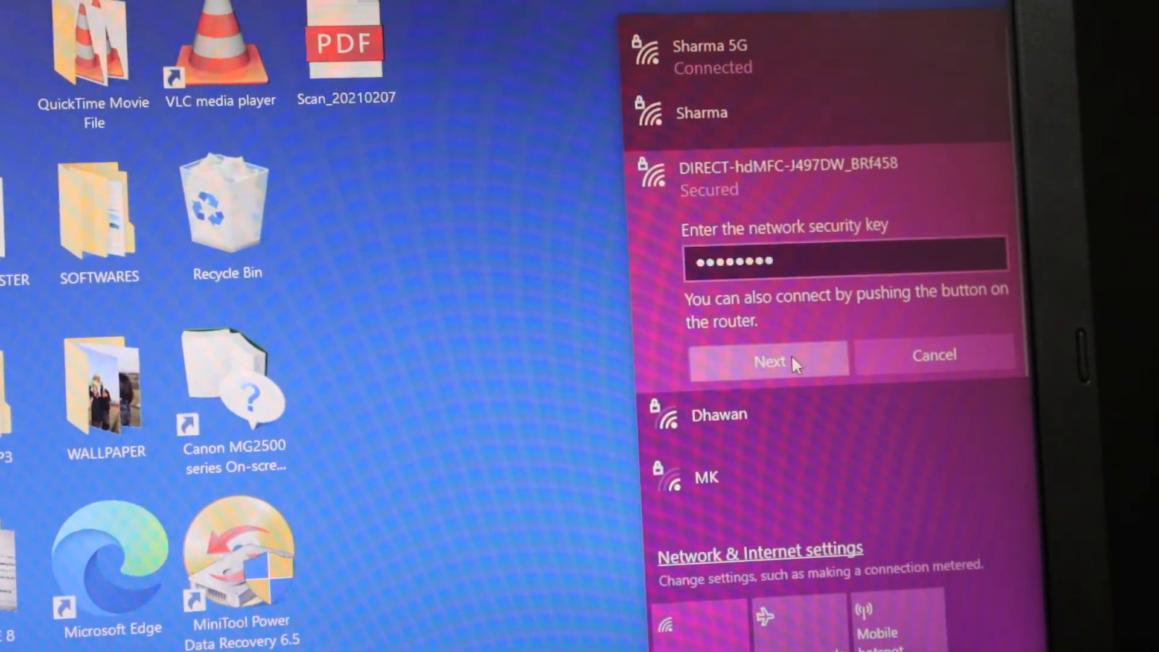
{"action": "left_click", "coordinate": [770, 361]}
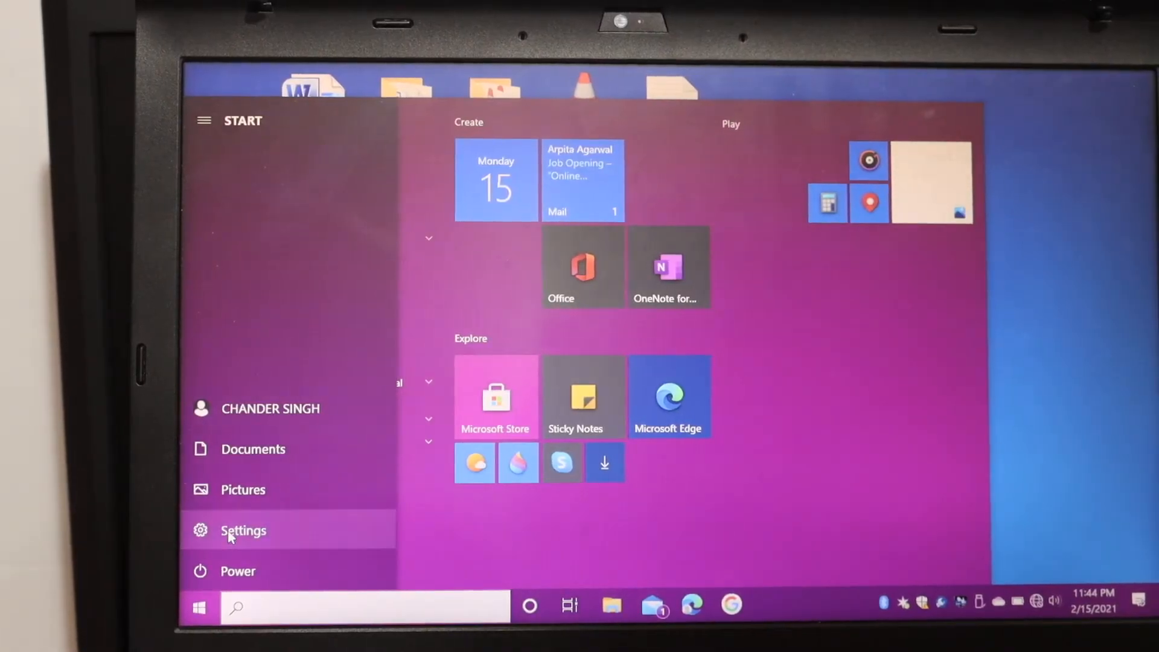
Go to the Devices section of Windows Settings from the Start menu.
{"action": "left_click", "coordinate": [242, 532]}
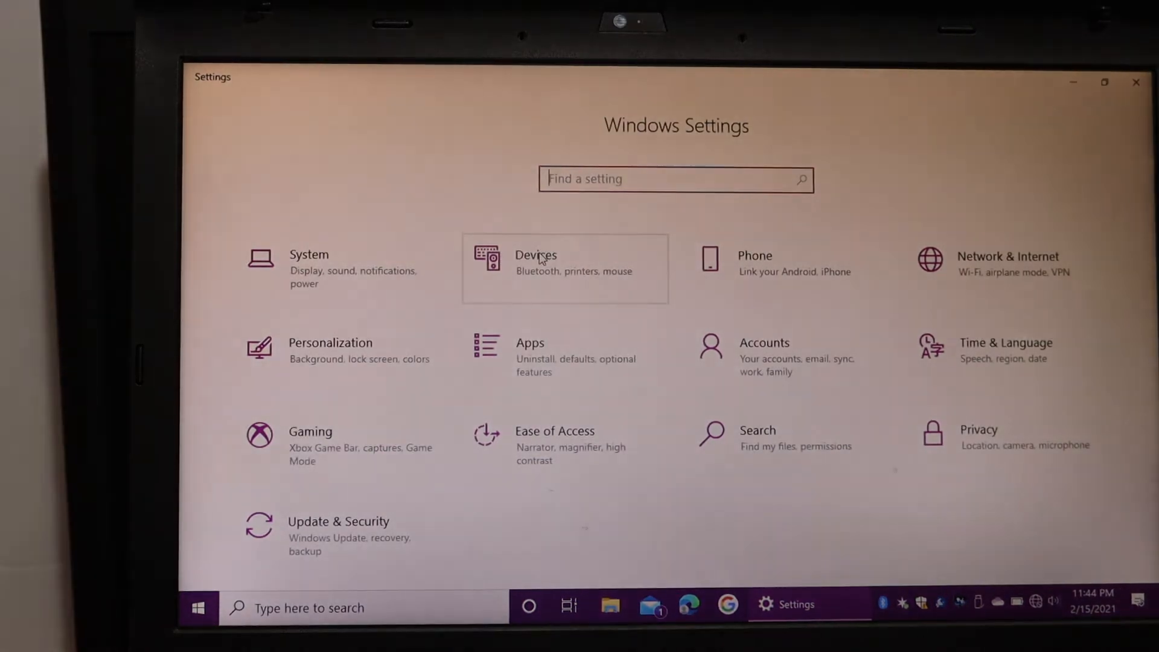
{"action": "left_click", "coordinate": [536, 255]}
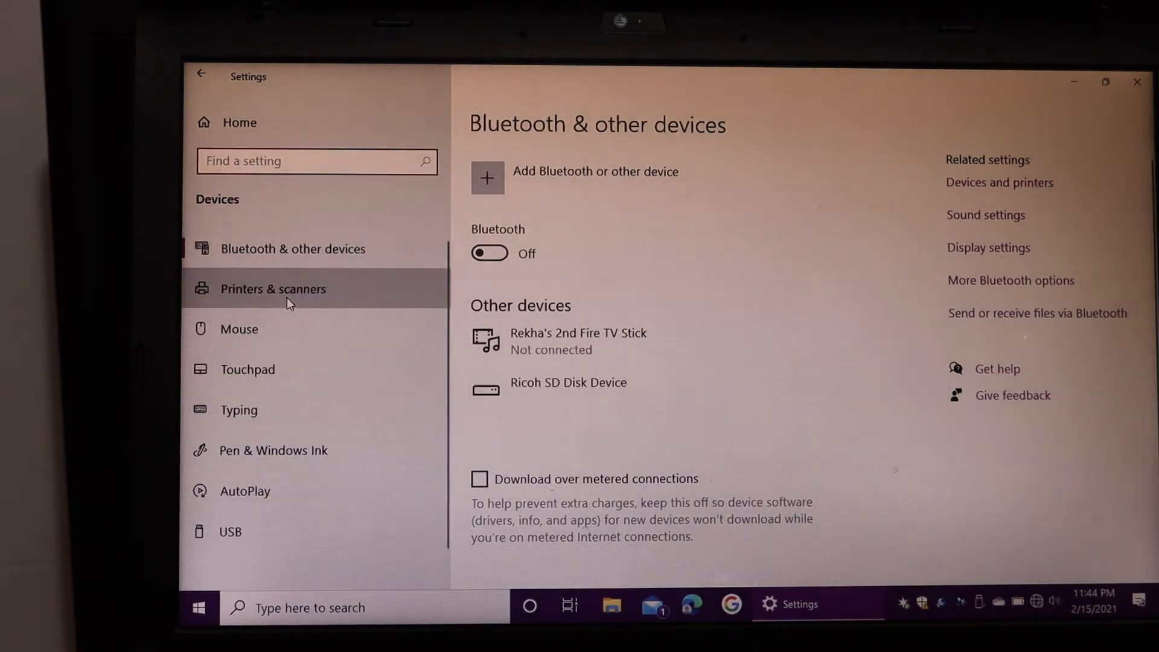
Add the found Brother MFC-J497DW from Printers & scanners so it shows Connecting.
{"action": "left_click", "coordinate": [272, 289]}
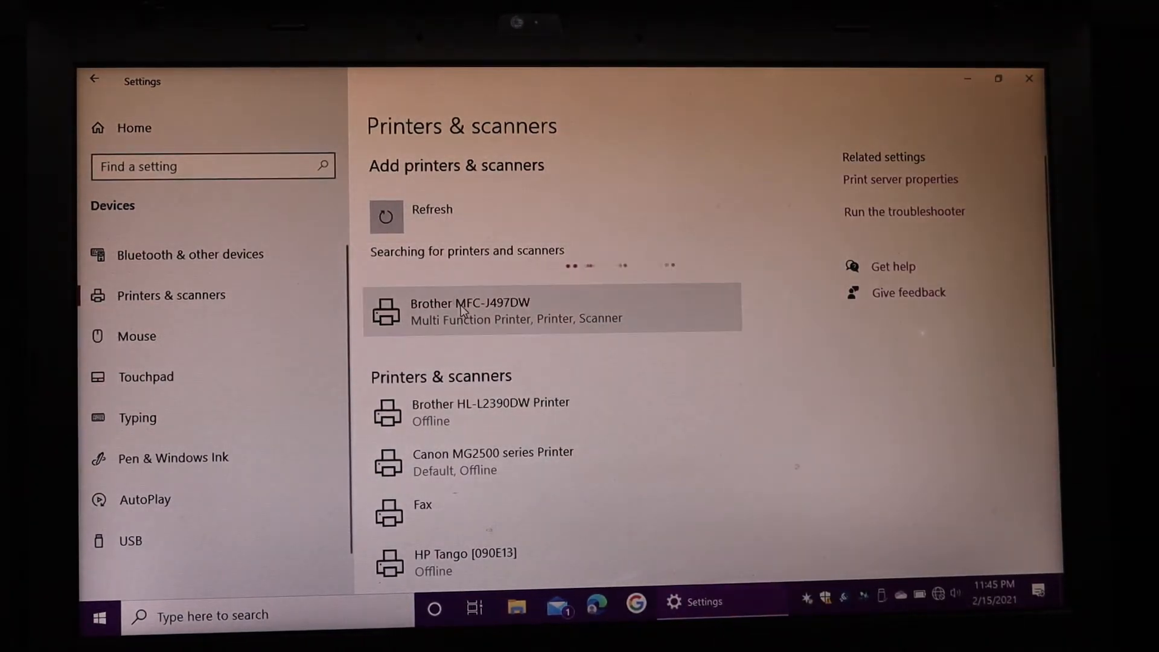
{"action": "left_click", "coordinate": [466, 311]}
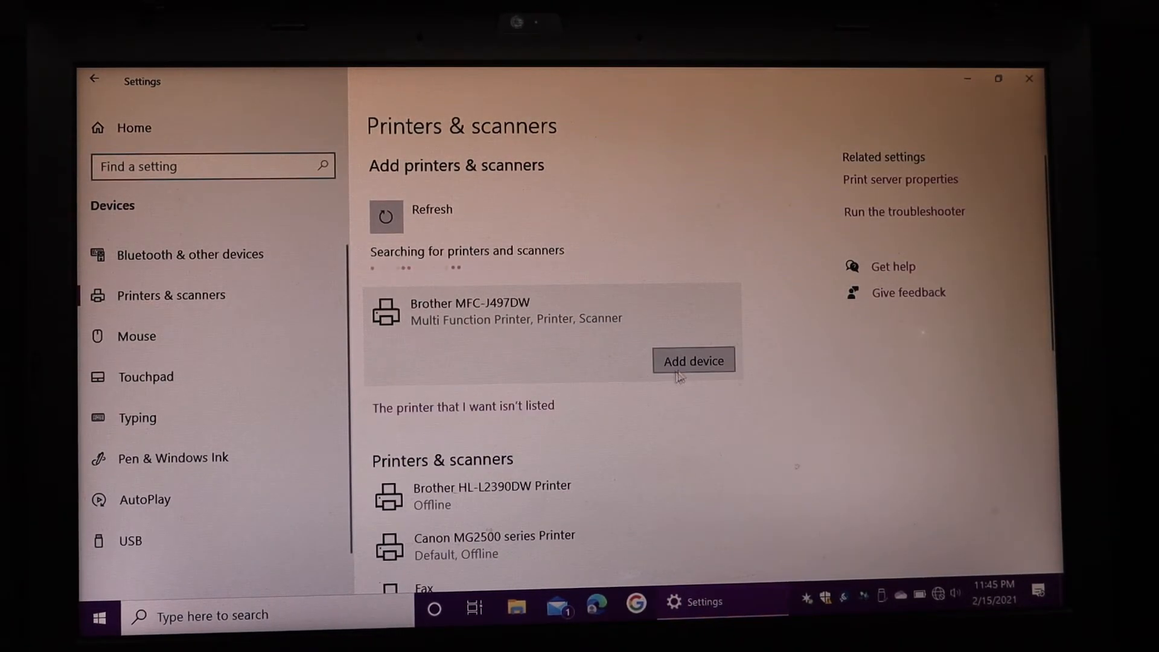
{"action": "left_click", "coordinate": [693, 360]}
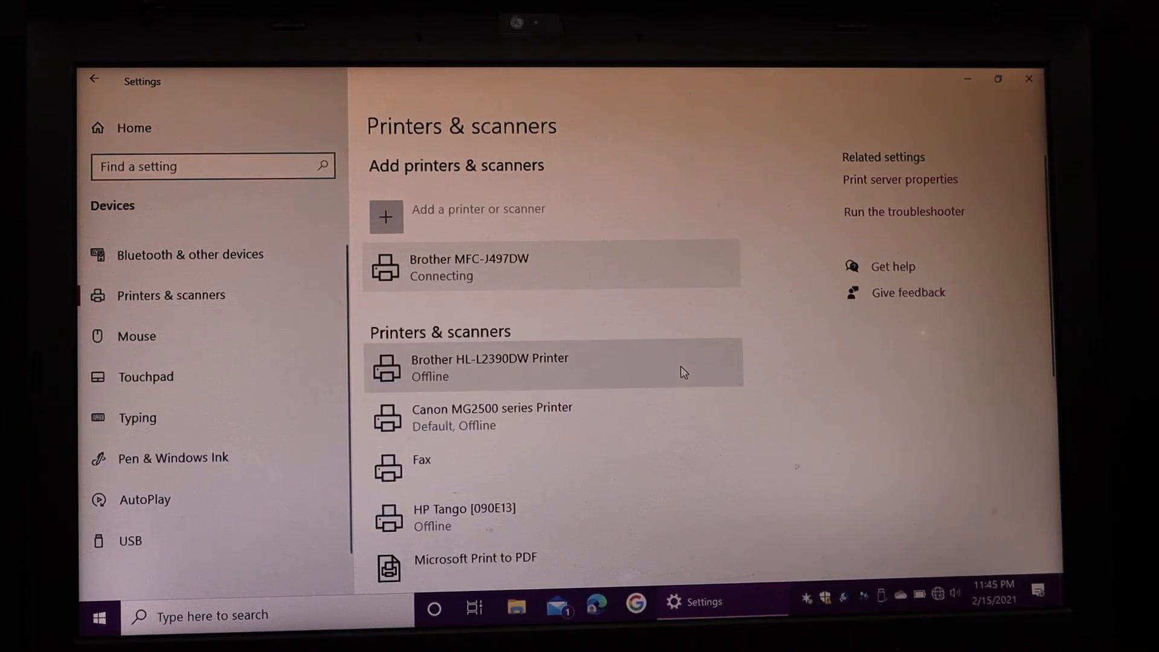